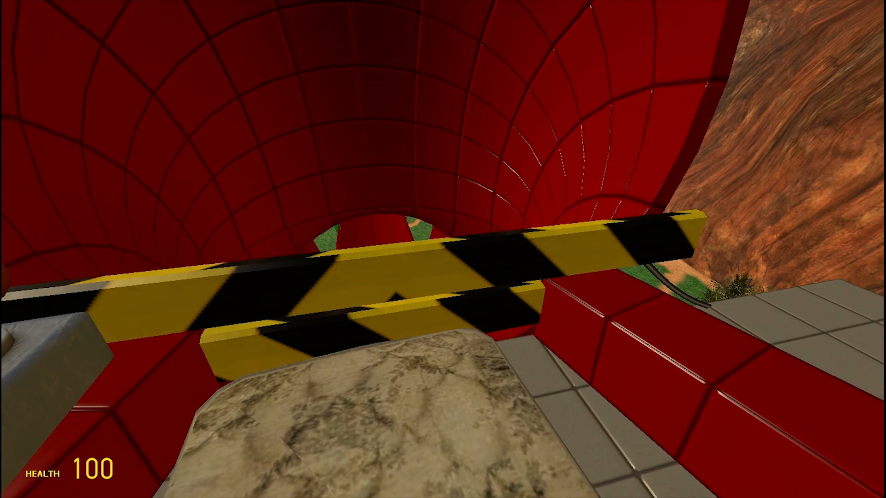
Step: Ride the slide through the red tube and come out under the night sky
{"action": "key", "text": "q"}
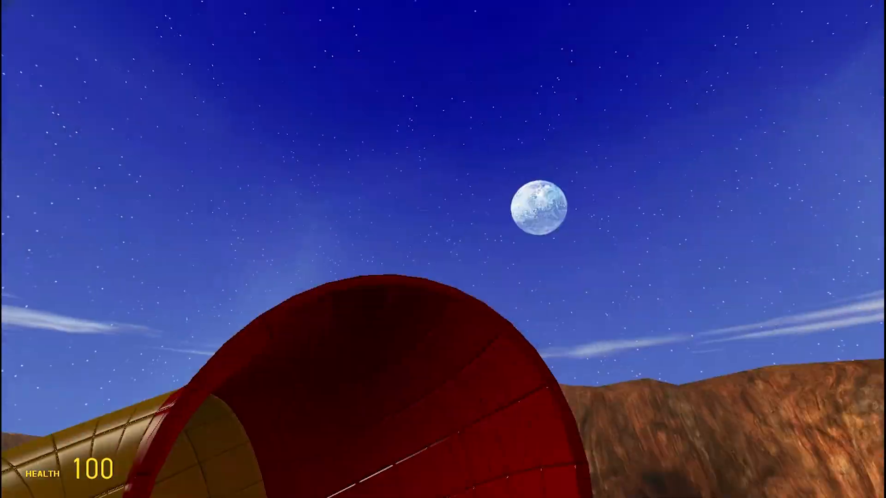
{"action": "mouse_move", "coordinate": [443, 249]}
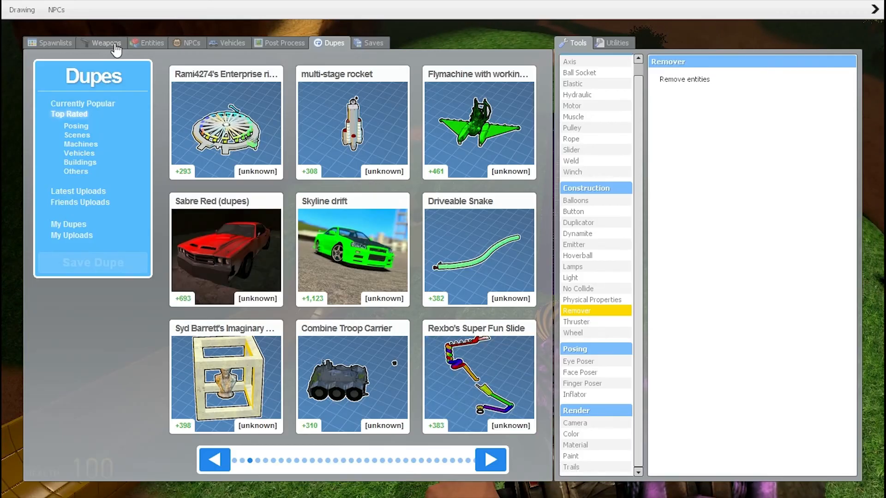
Step: Spawn Rexbo's Super Fun Slide from the Dupes list onto the tiled platform
{"action": "left_click", "coordinate": [105, 43]}
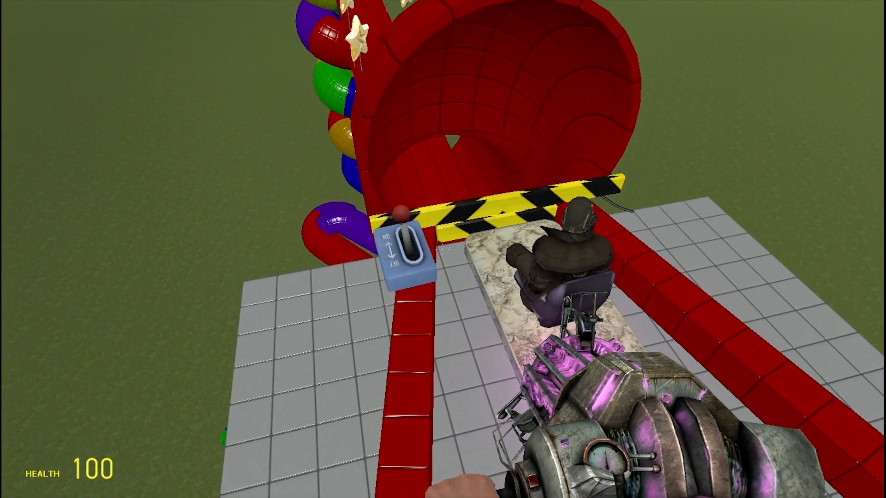
{"action": "key", "text": "q"}
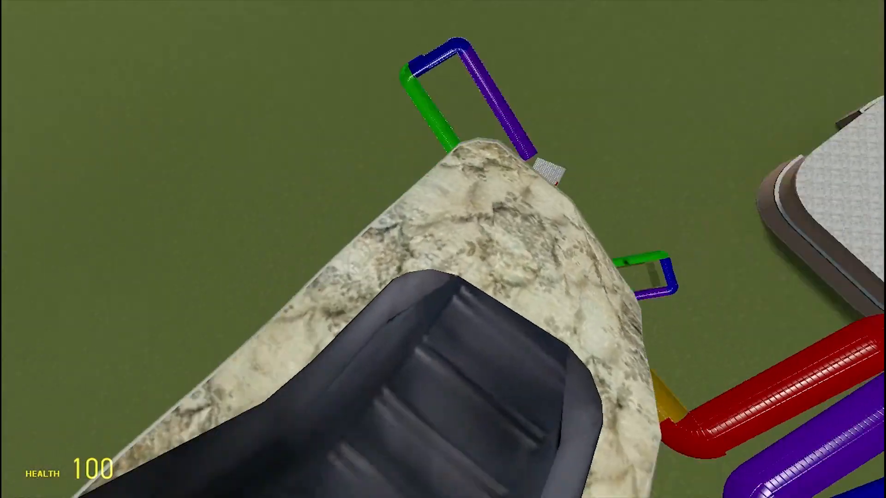
{"action": "mouse_move", "coordinate": [443, 249]}
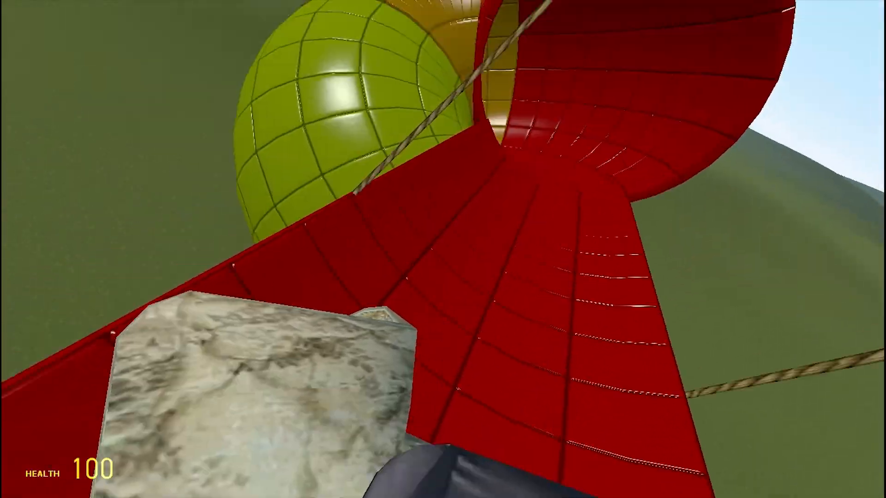
{"action": "mouse_move", "coordinate": [443, 249]}
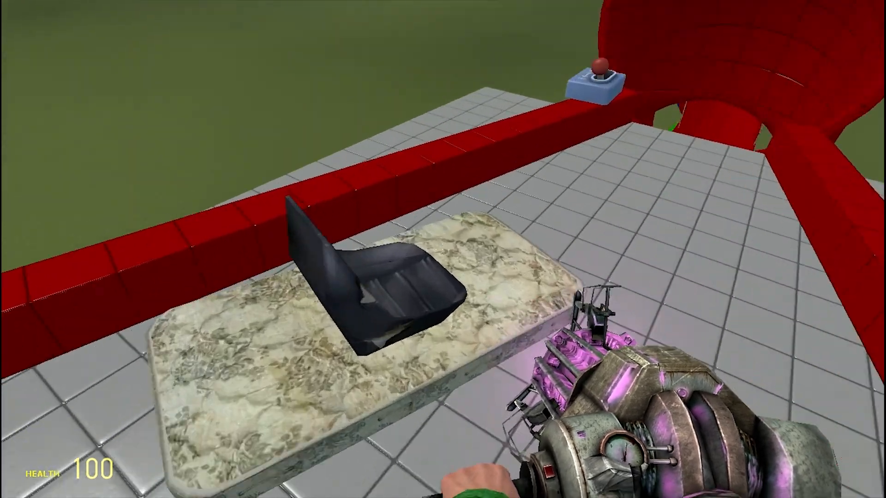
Step: Return to the slide's top platform beside the seat and look down over the contraption
{"action": "key", "text": "q"}
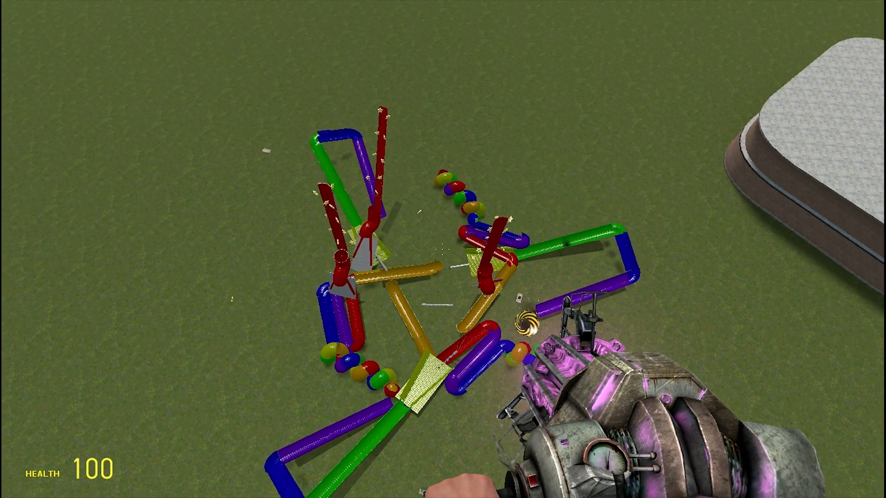
Step: Remove the contraption and bring up the Dupes browser for a roller coaster
{"action": "key", "text": "z"}
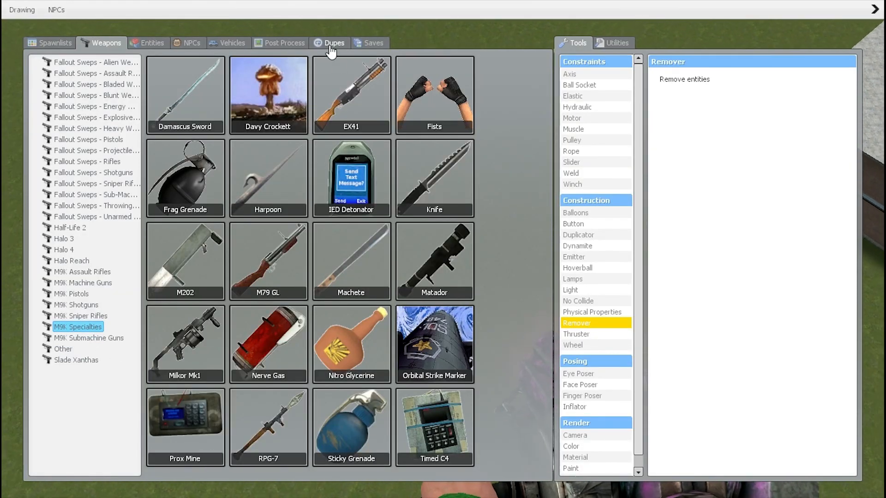
{"action": "left_click", "coordinate": [330, 42]}
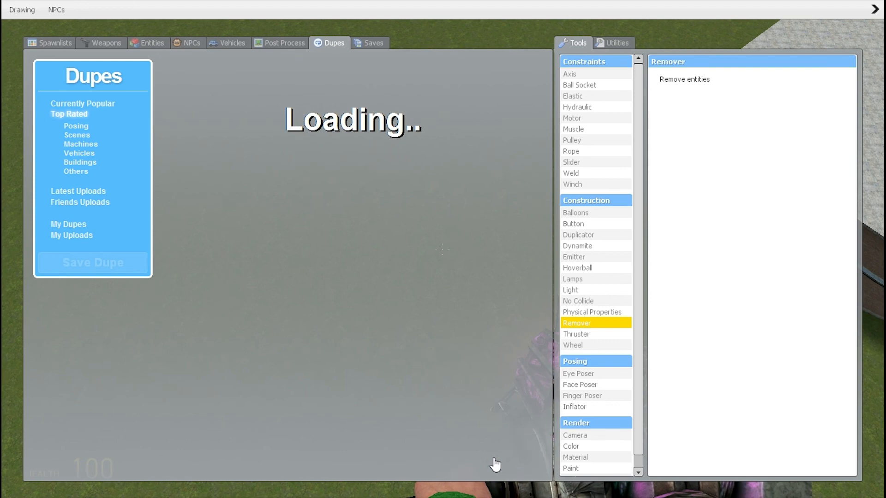